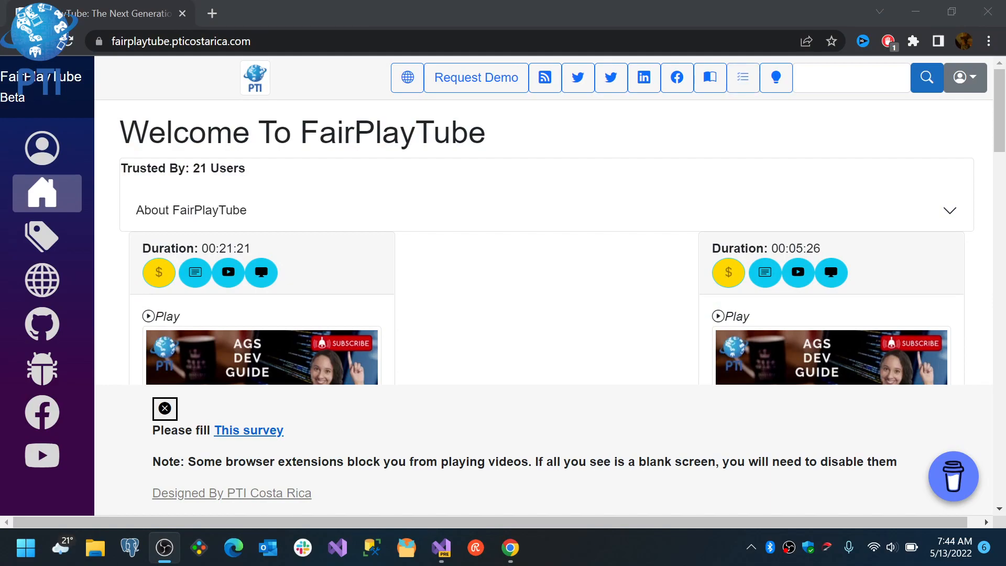
mouse_move(734, 435)
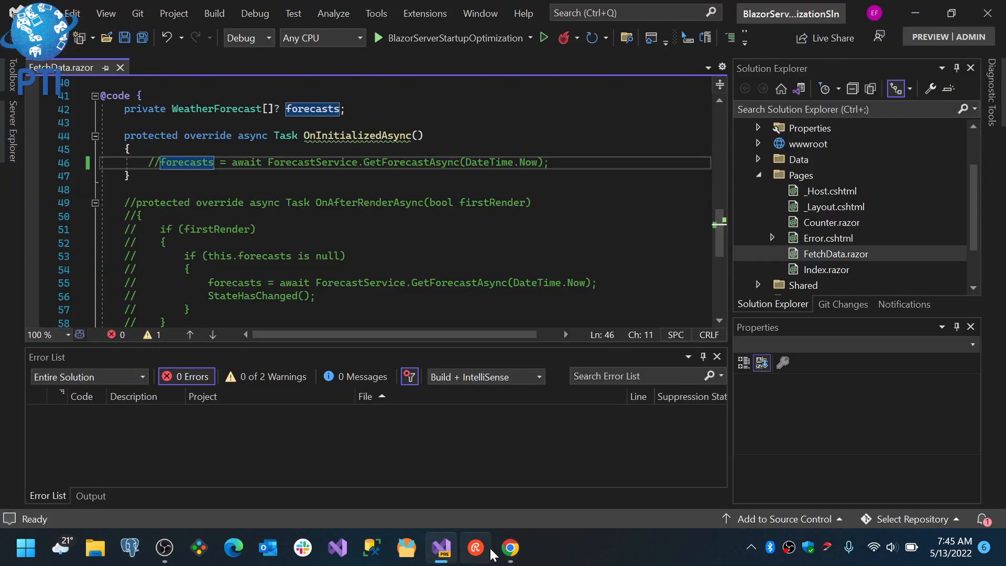
mouse_move(576, 423)
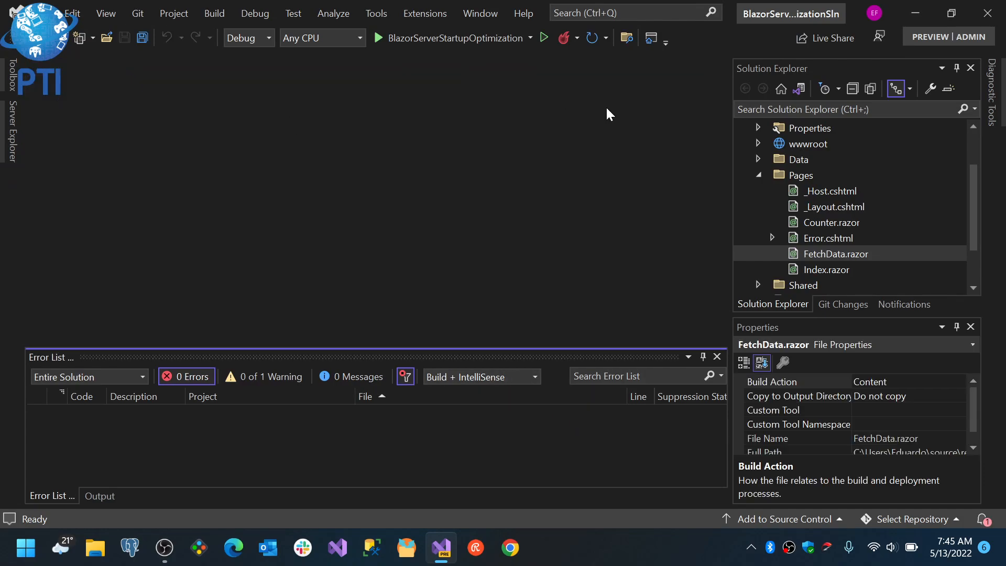
Step: Reopen FetchData.razor, save it, and expand the Data folder with the forecast classes
double_click(837, 253)
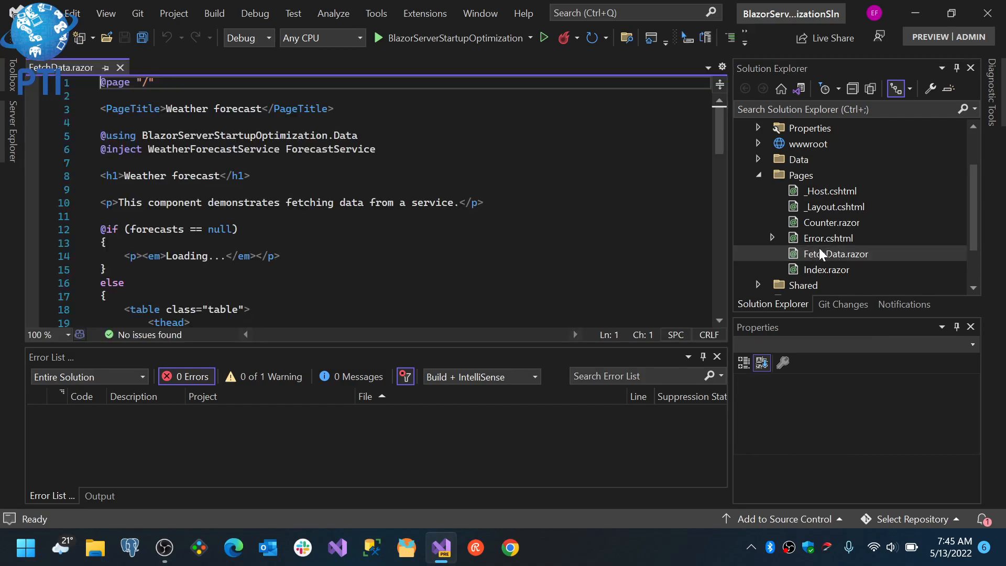
scroll("down", 3)
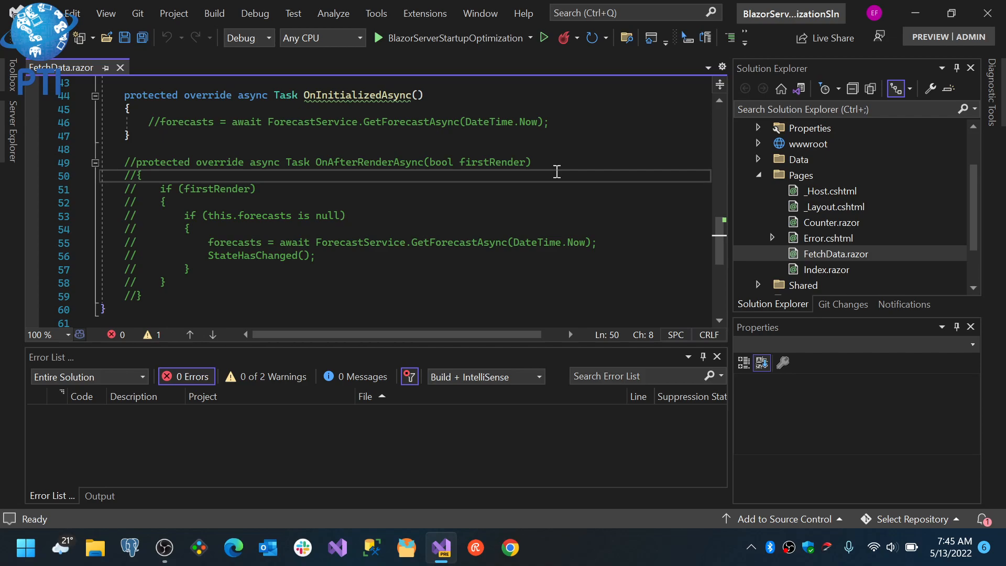
left_click(159, 121)
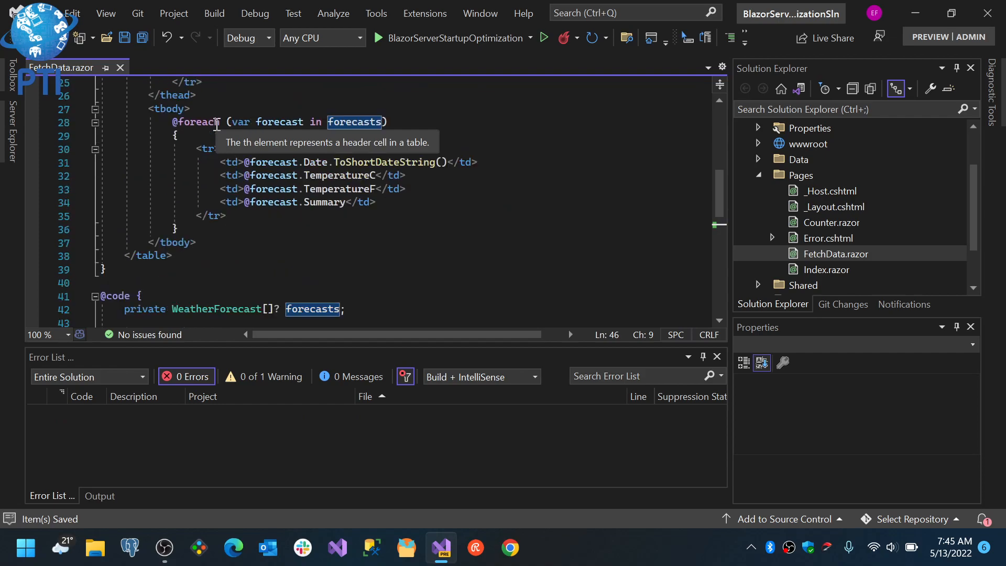
mouse_move(444, 51)
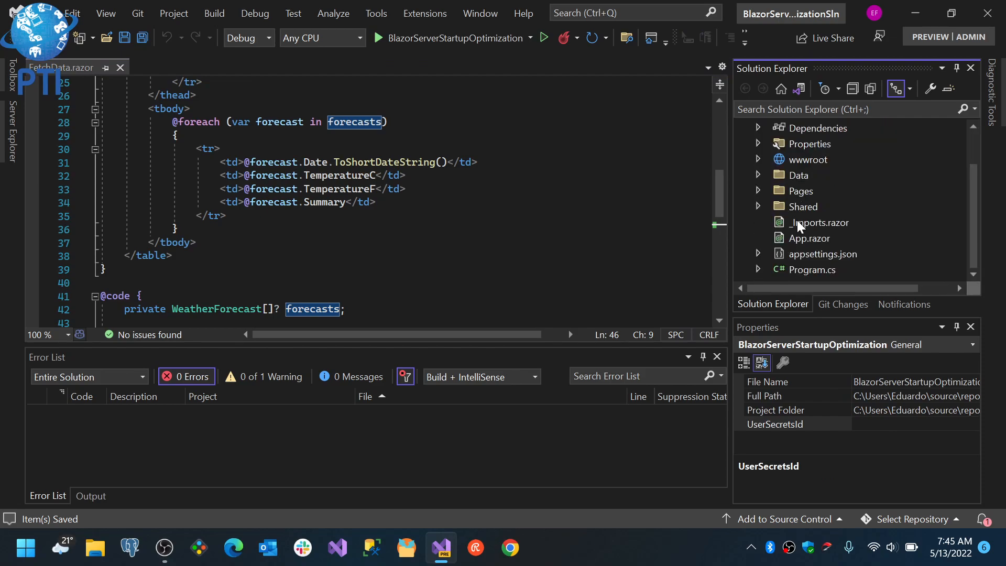
mouse_move(775, 199)
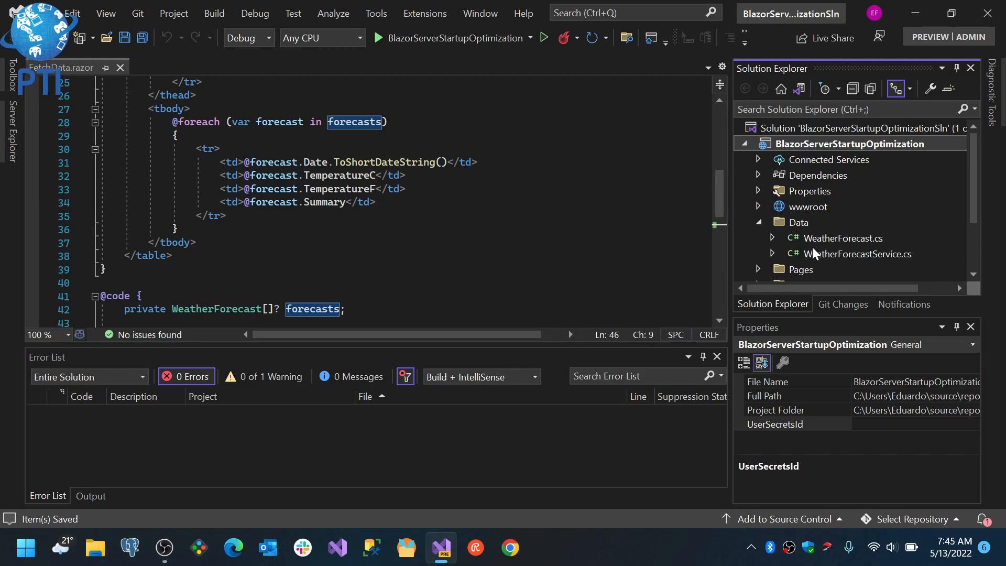
Step: Open WeatherForecastService.cs from Solution Explorer
double_click(857, 253)
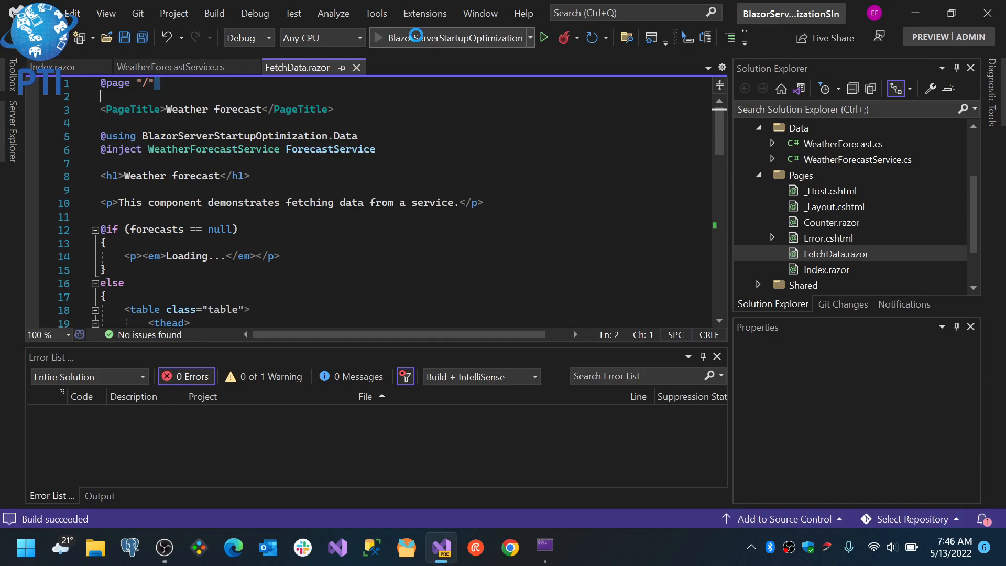
Step: Start the app, then close the about:blank Chrome window it opened
left_click(546, 38)
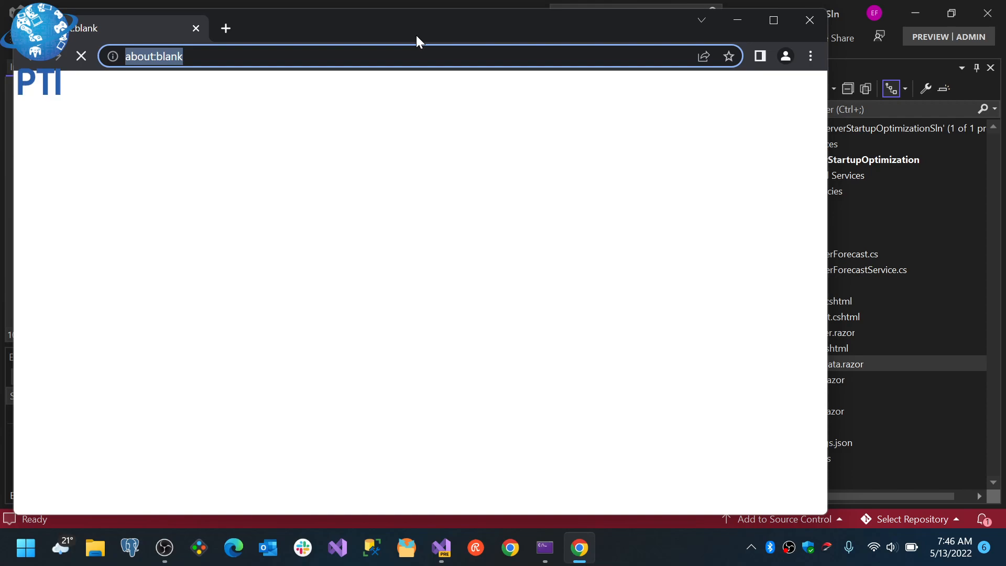
mouse_move(807, 20)
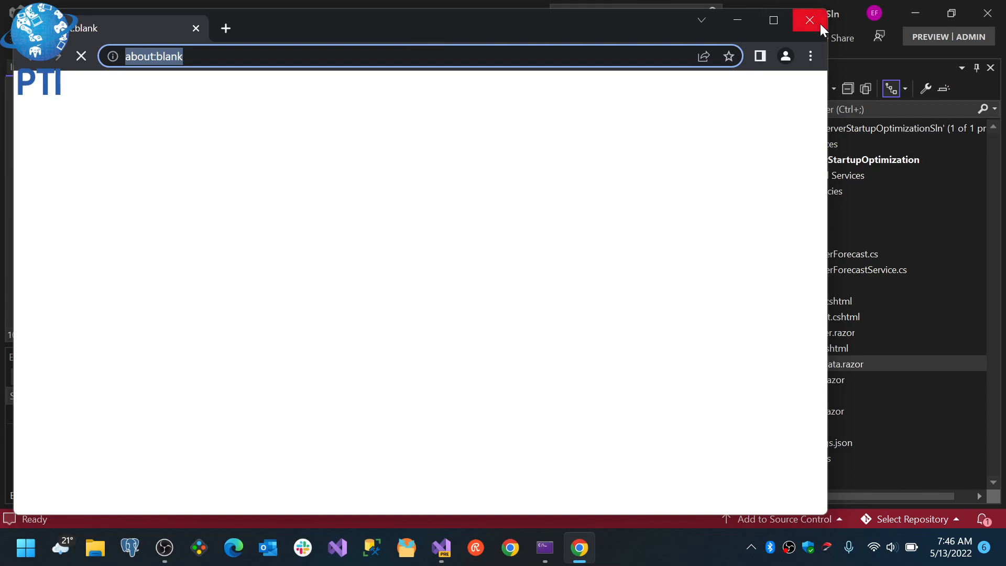
mouse_move(822, 29)
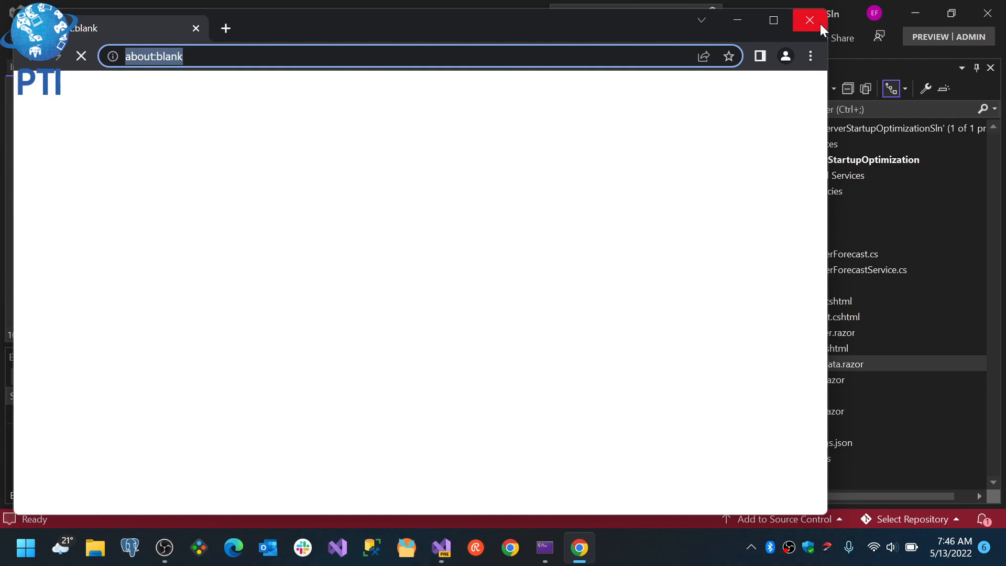
left_click(802, 20)
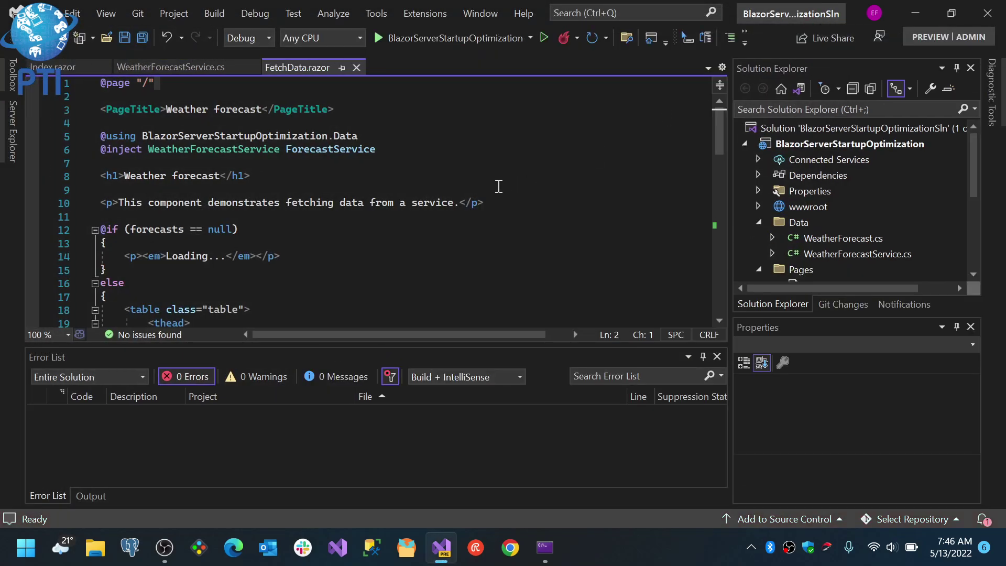
Step: Start the Blazor Server app again from the toolbar
scroll("down", 3)
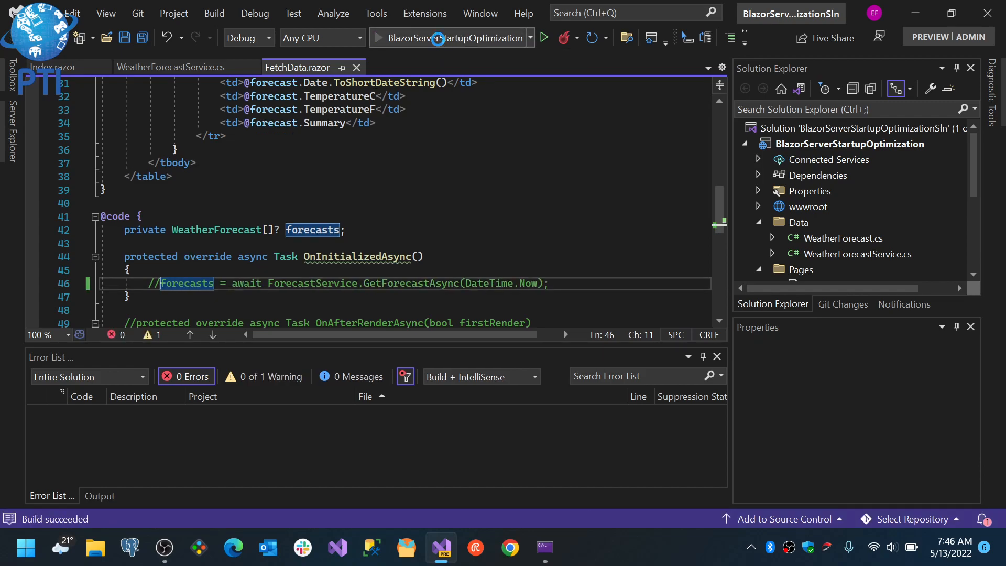
left_click(546, 38)
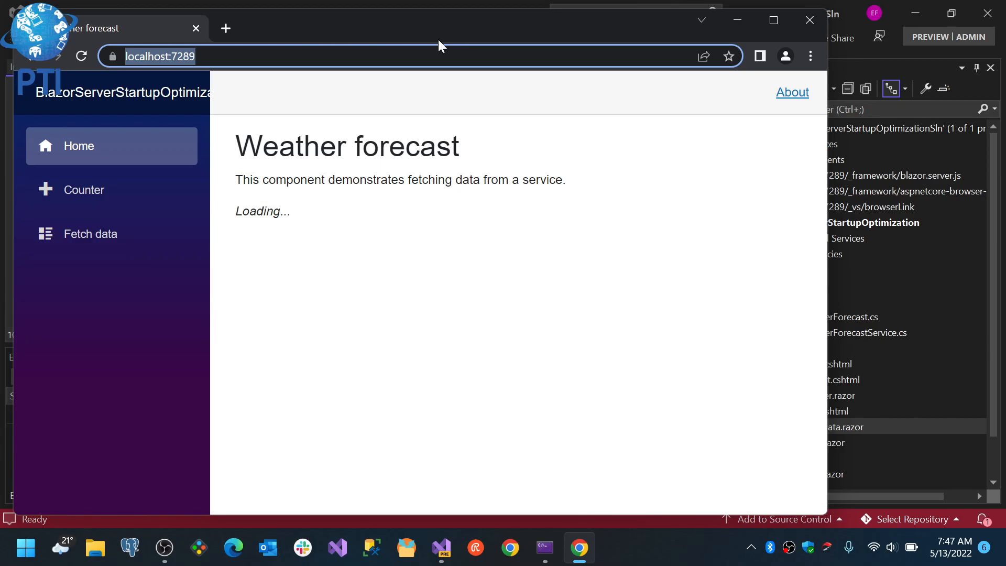
mouse_move(773, 8)
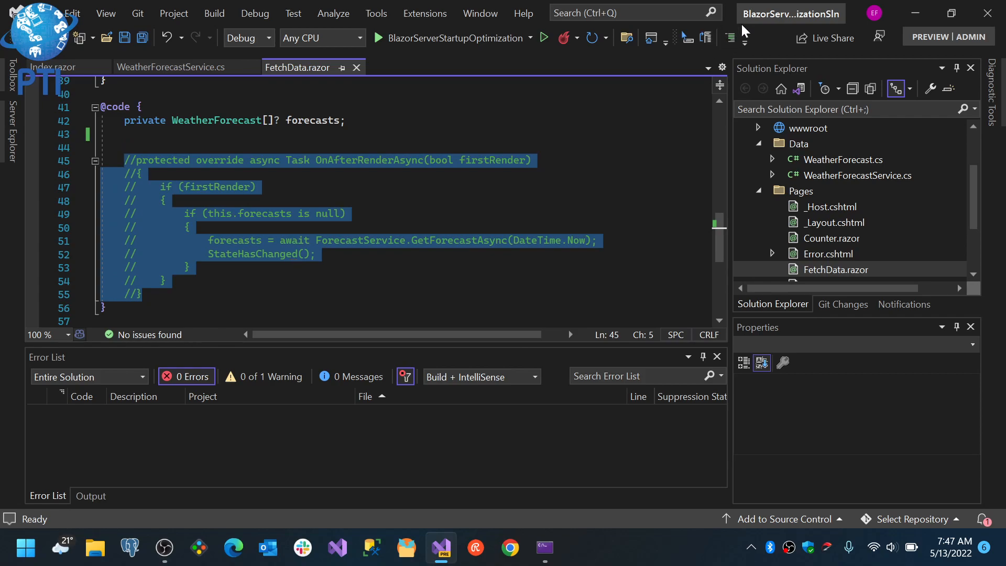
Step: Uncomment the OnAfterRenderAsync first-render loading block, save, and highlight the method name
left_click(746, 37)
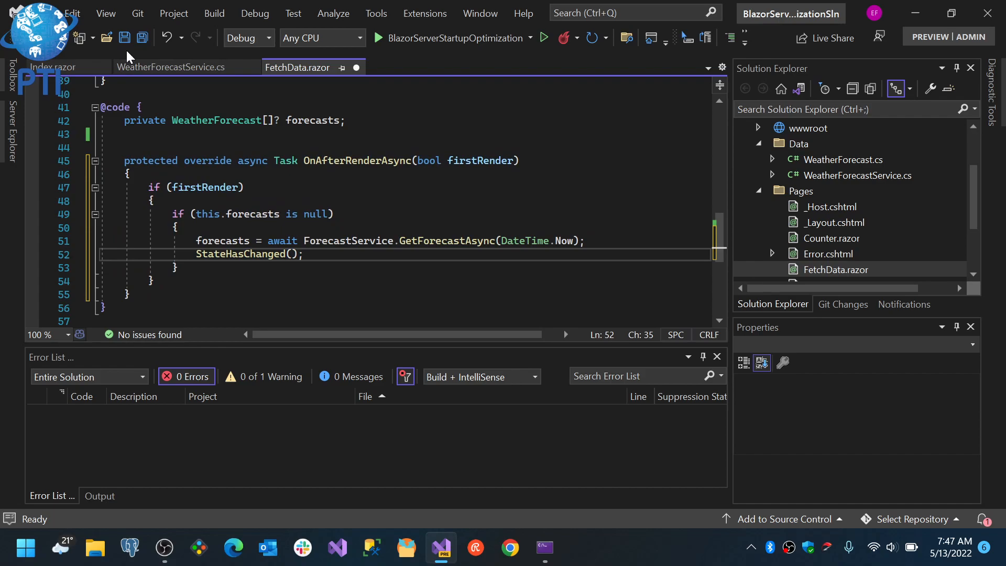
left_click(143, 38)
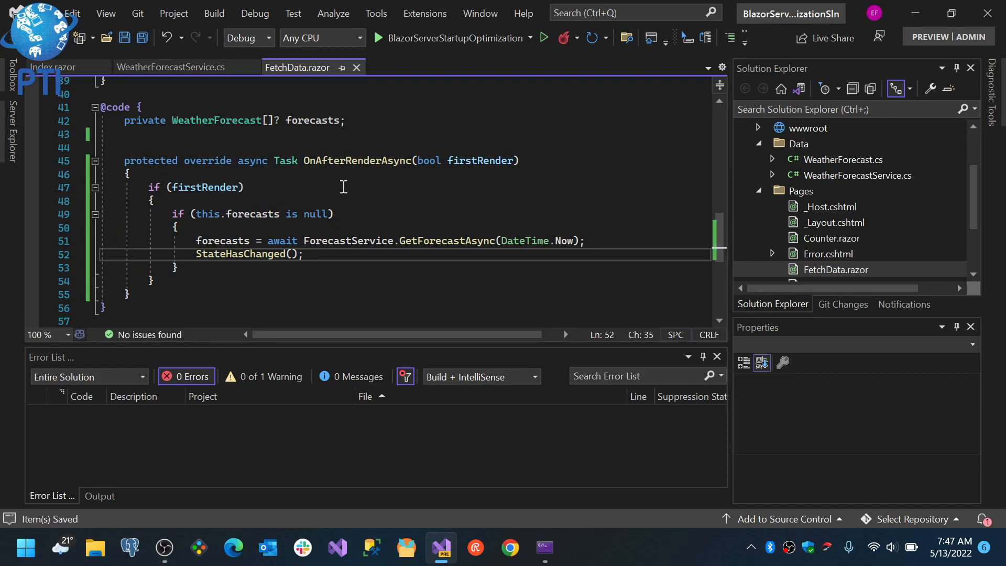
double_click(357, 161)
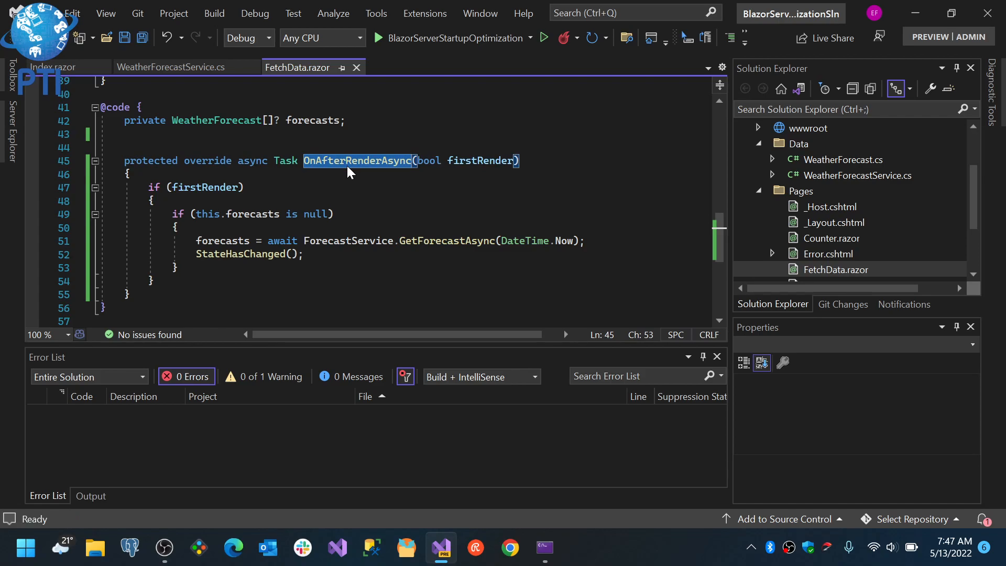
mouse_move(350, 172)
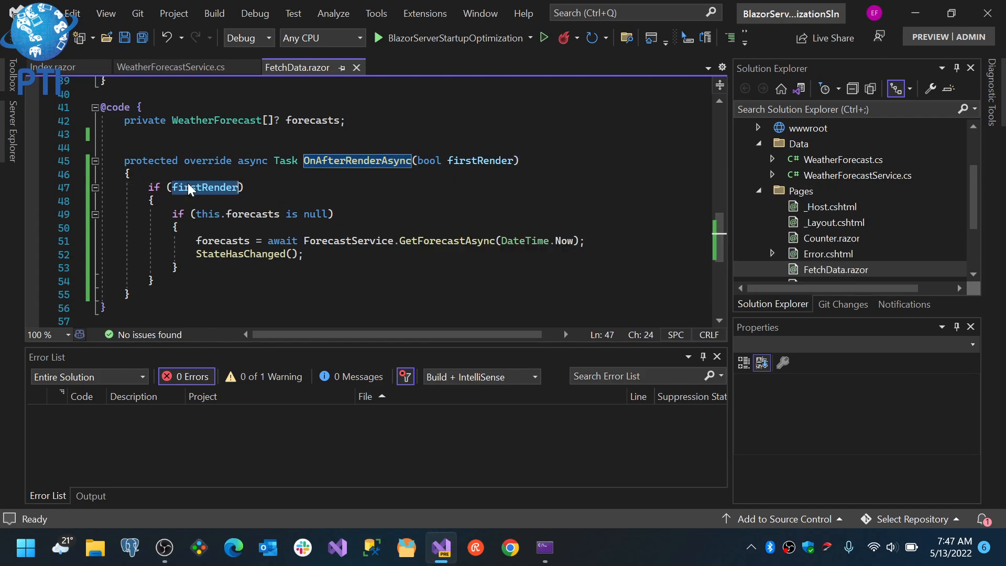
mouse_move(195, 188)
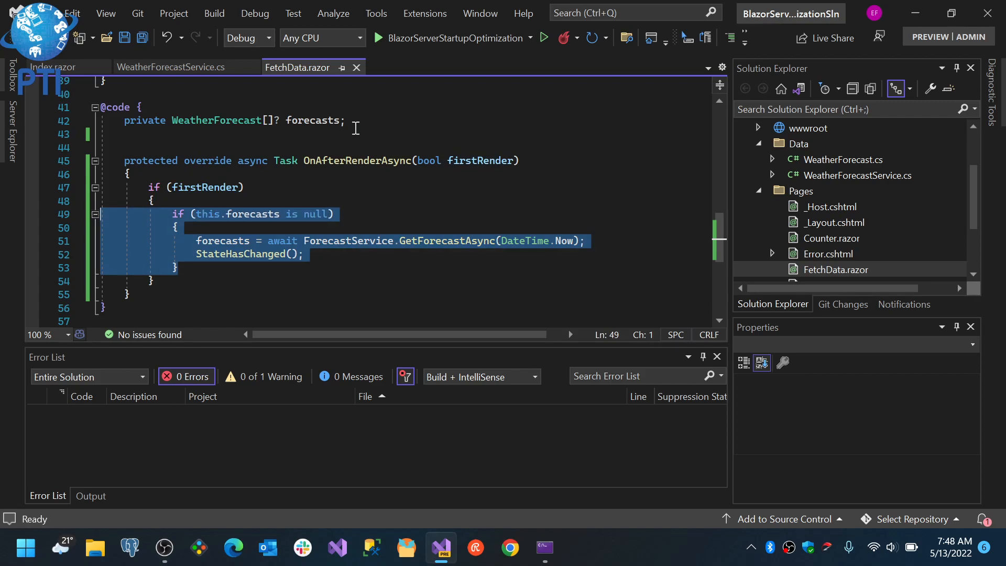
double_click(358, 161)
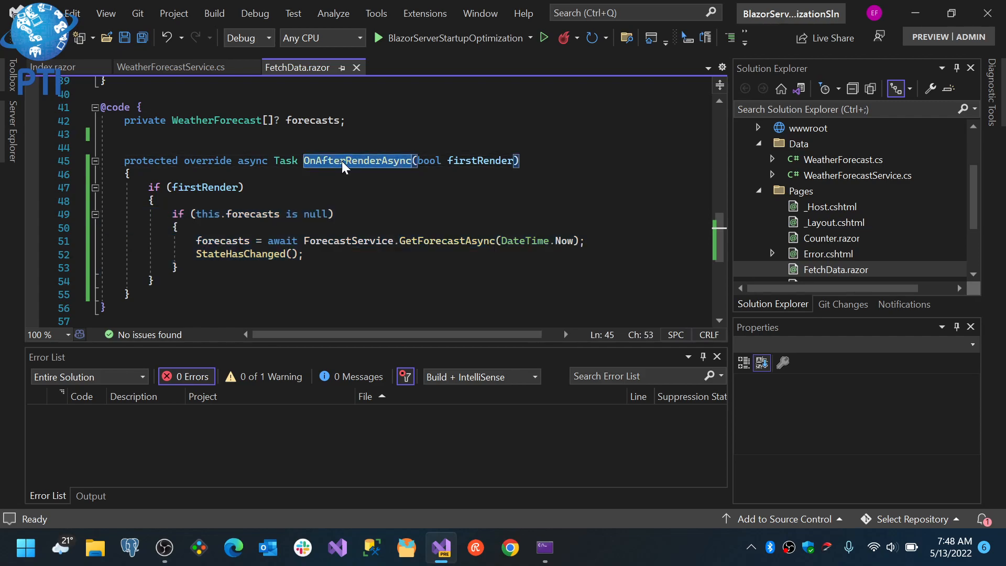
mouse_move(356, 162)
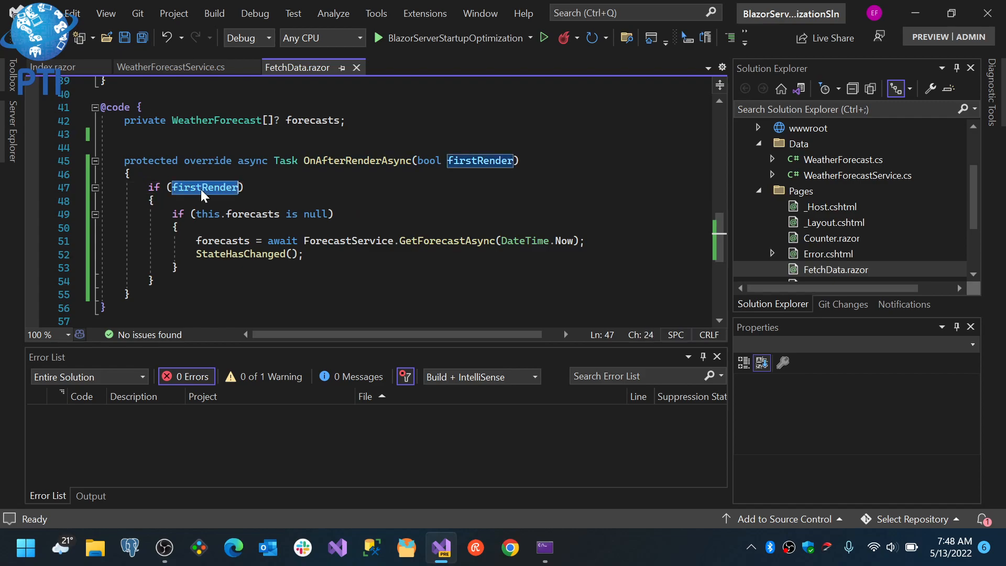
mouse_move(250, 212)
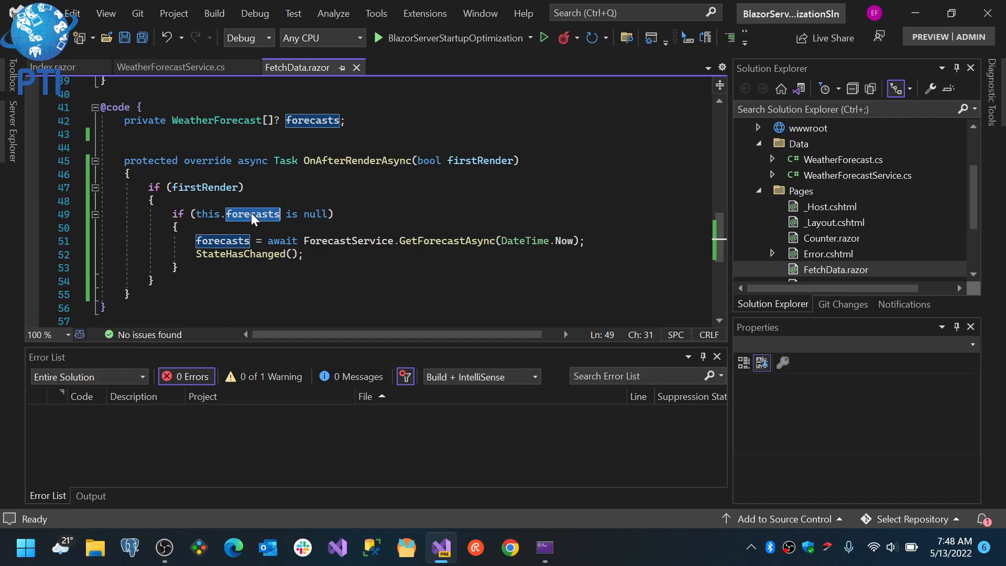
mouse_move(252, 218)
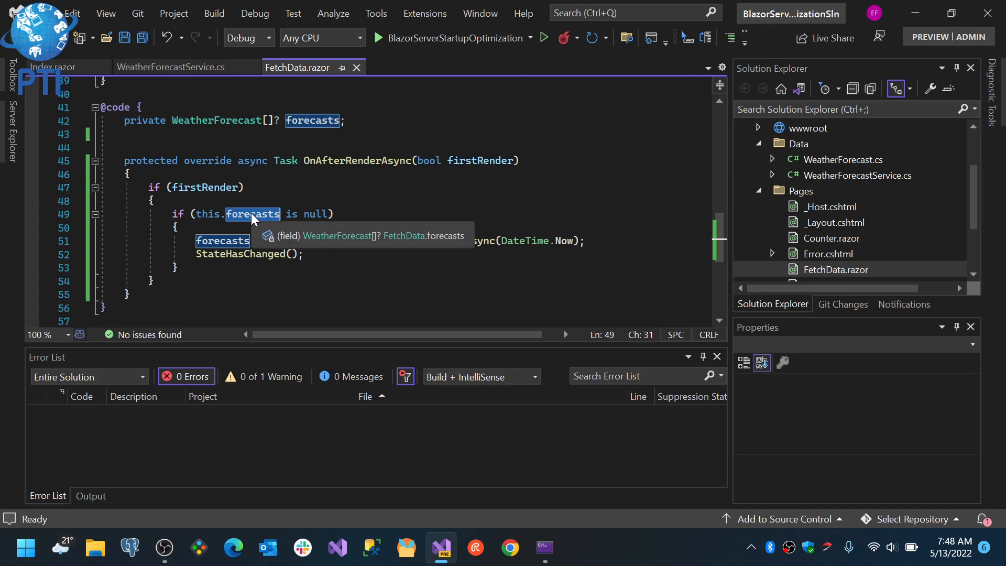